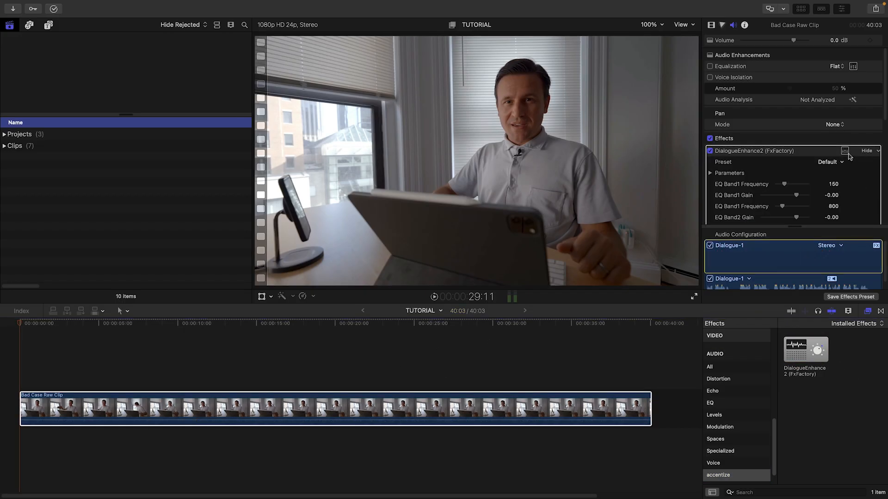
Show the DialogueEnhance2 (FxFactory) plugin interface for the Bad Case Raw Clip from the Audio Inspector.
left_click(844, 151)
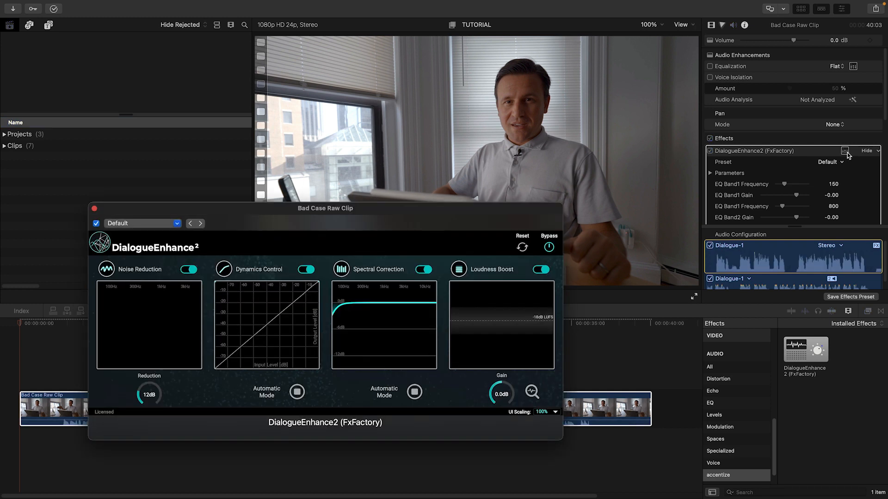